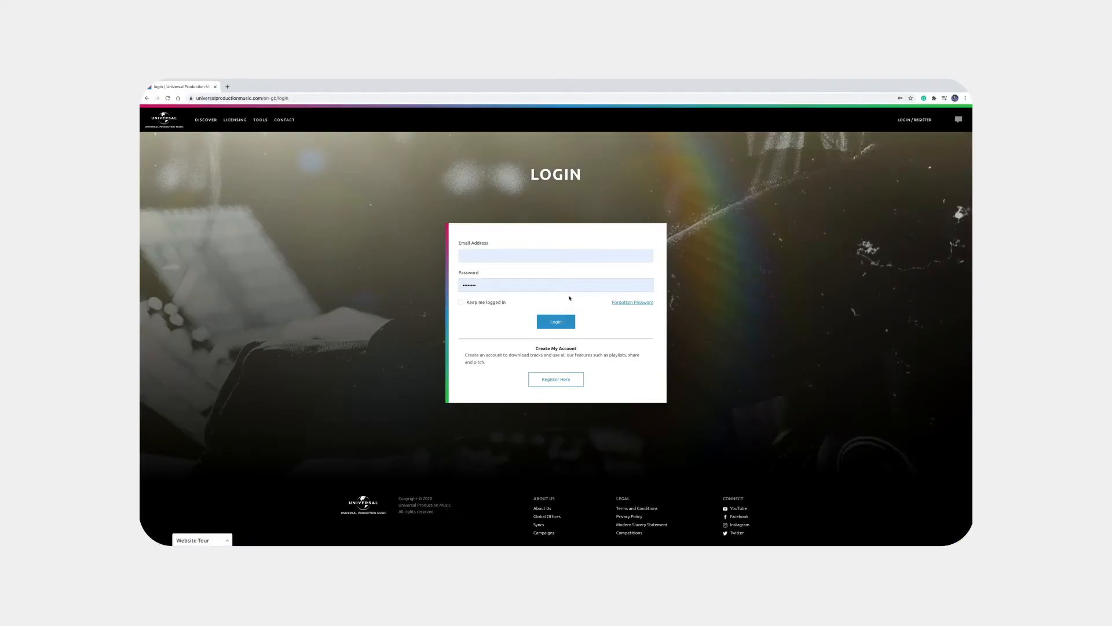
# Step: Log in to the account and open Similarity Search from the home page search bar
pyautogui.click(556, 321)
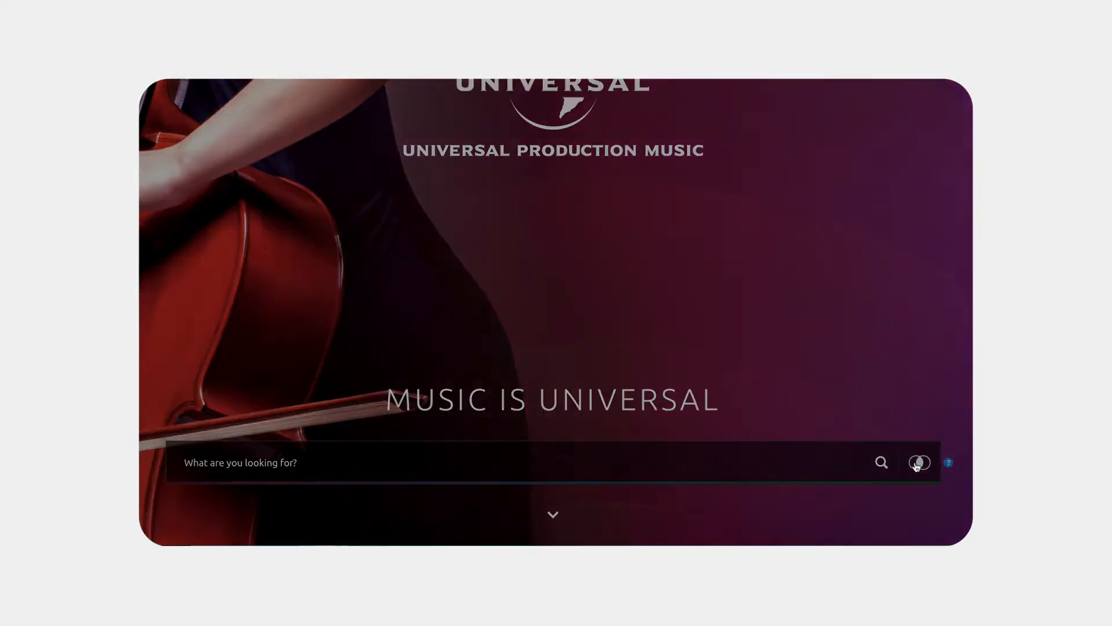
pyautogui.click(917, 462)
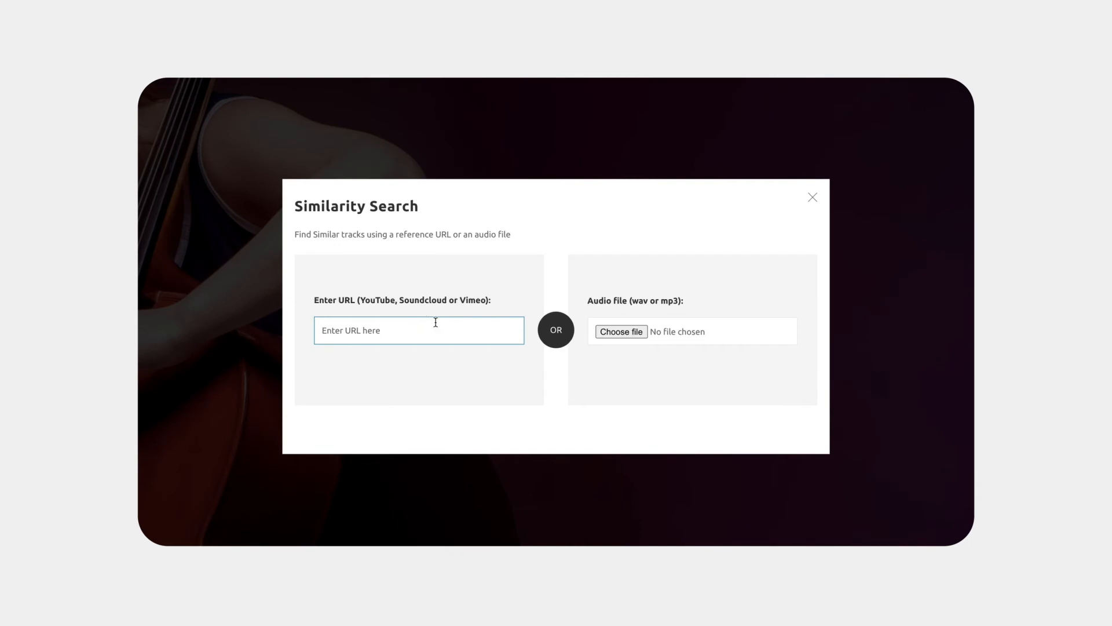
# Step: Search similar tracks for the YouTube URL's 00:00–01:00 range, then play the top result, Switch
pyautogui.write('https://www.youtube.com/watch?v=W2R9PhnE2Ss')
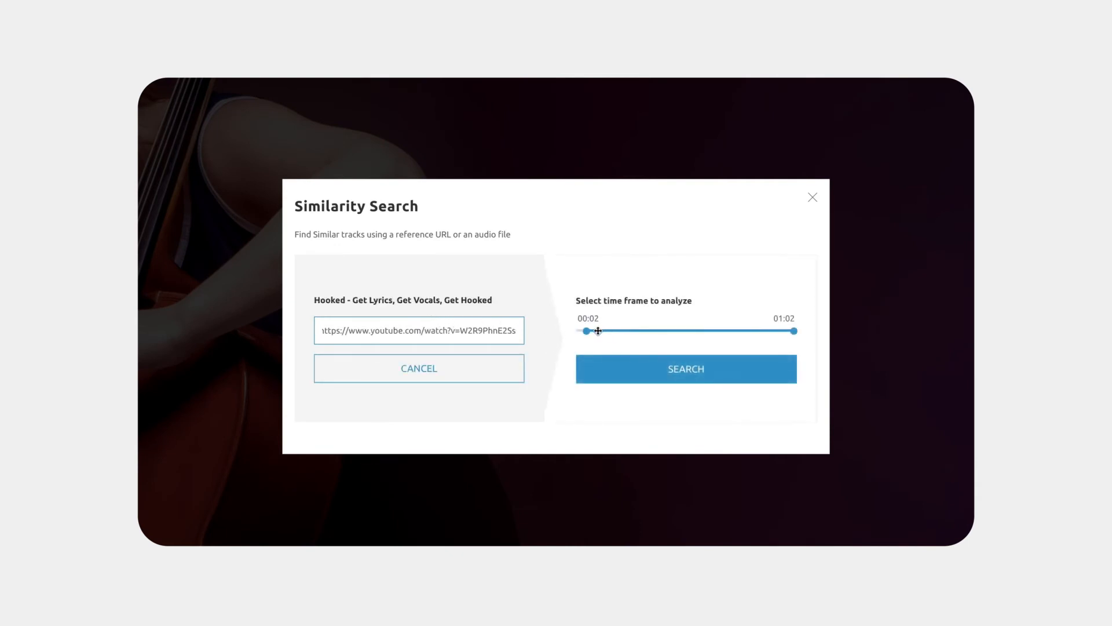
pyautogui.moveTo(597, 330); pyautogui.dragTo(579, 330)
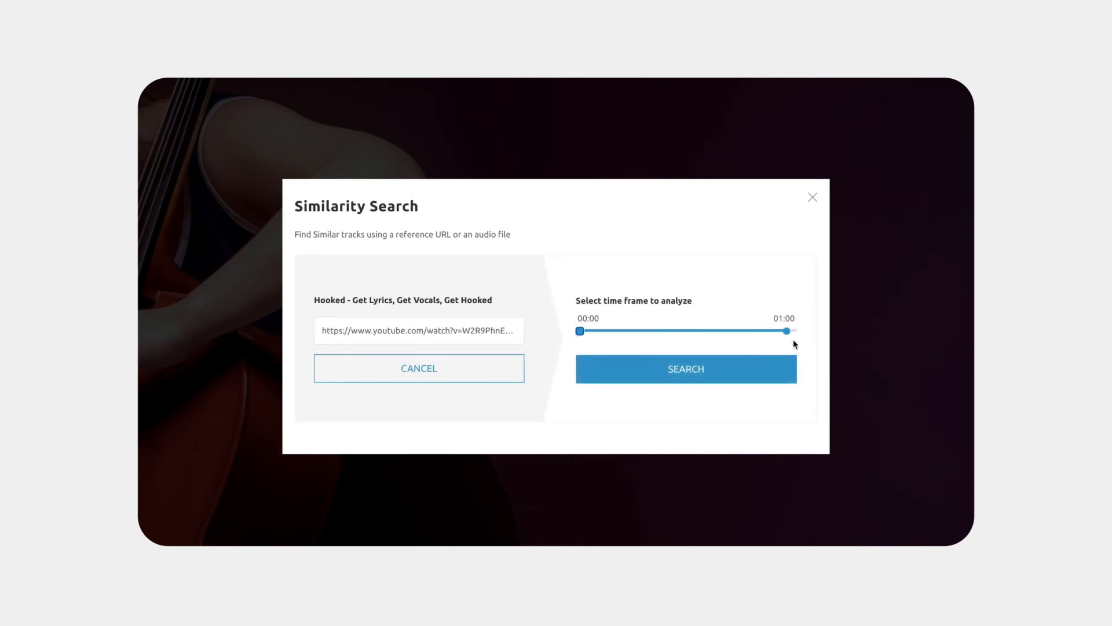
pyautogui.click(685, 368)
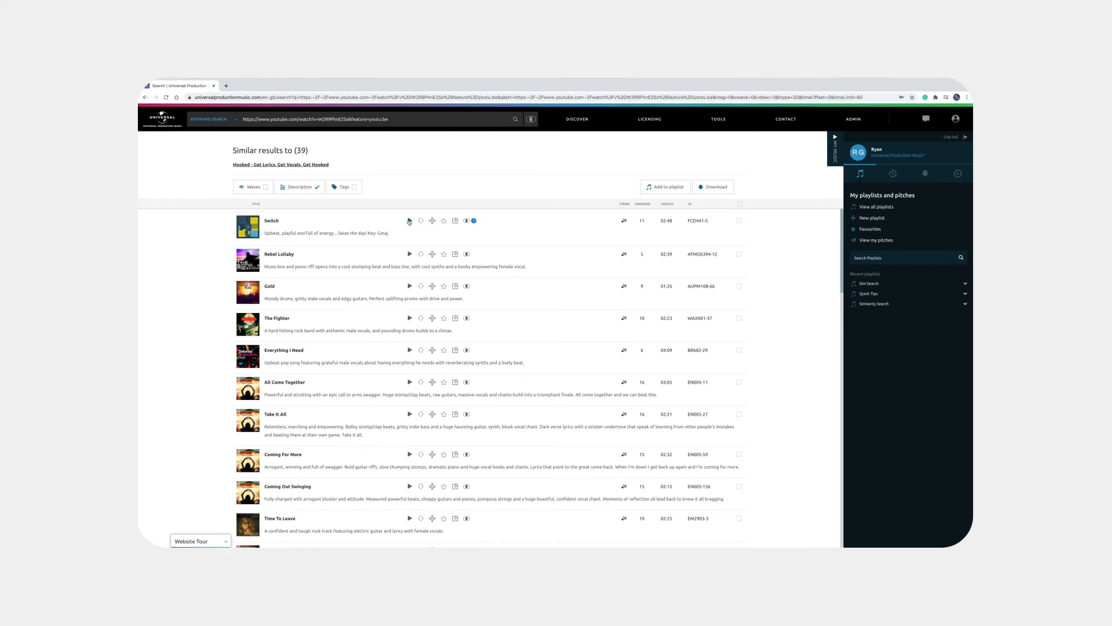
pyautogui.click(409, 220)
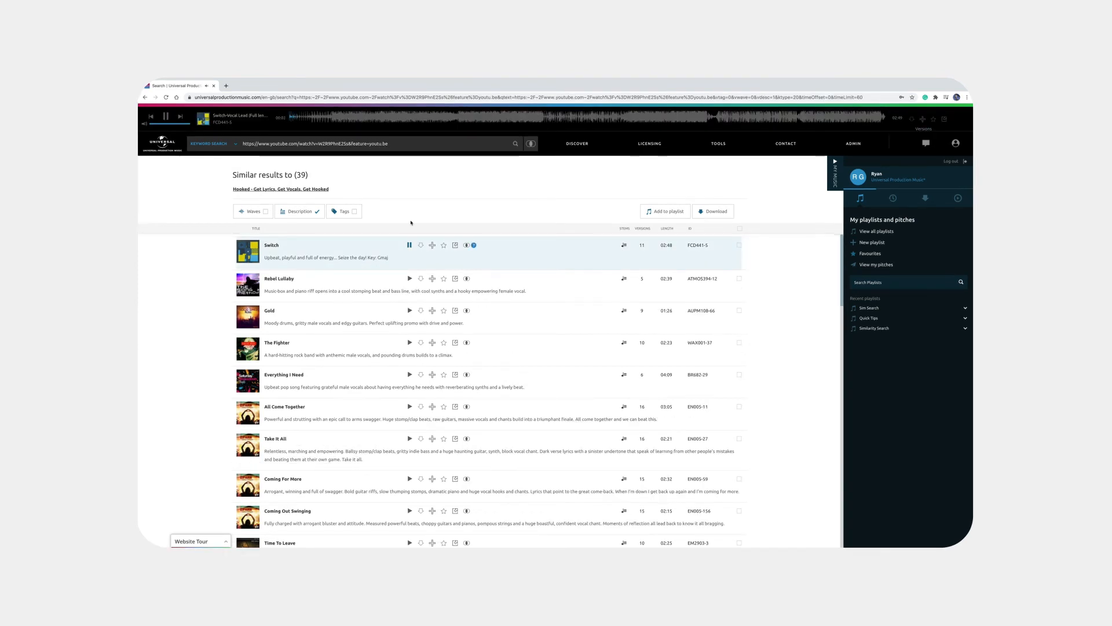